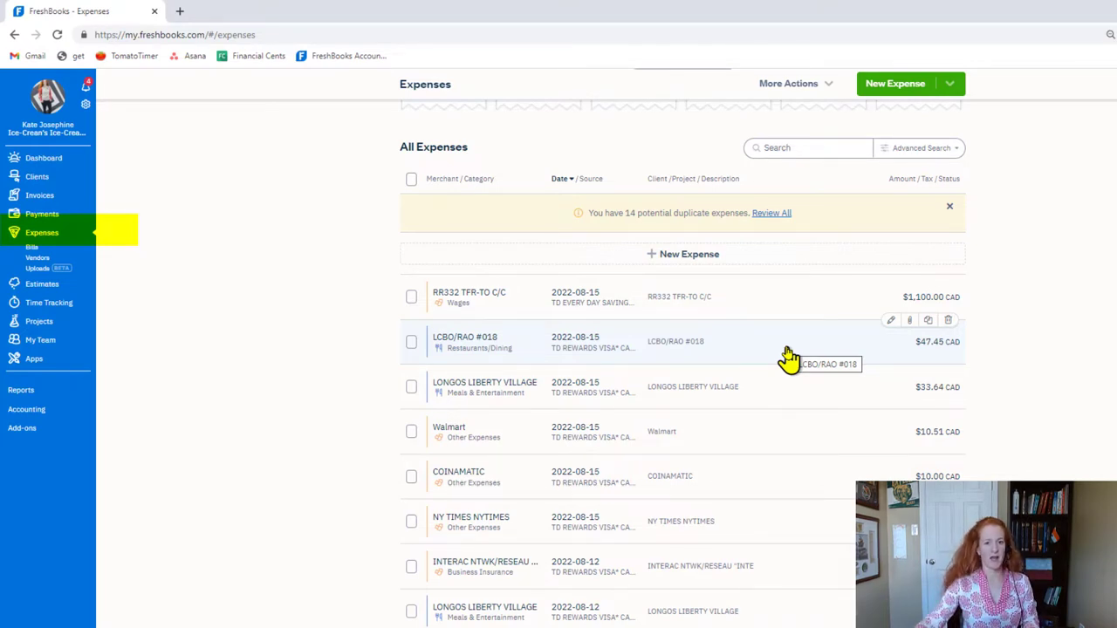
mouse_move(909, 346)
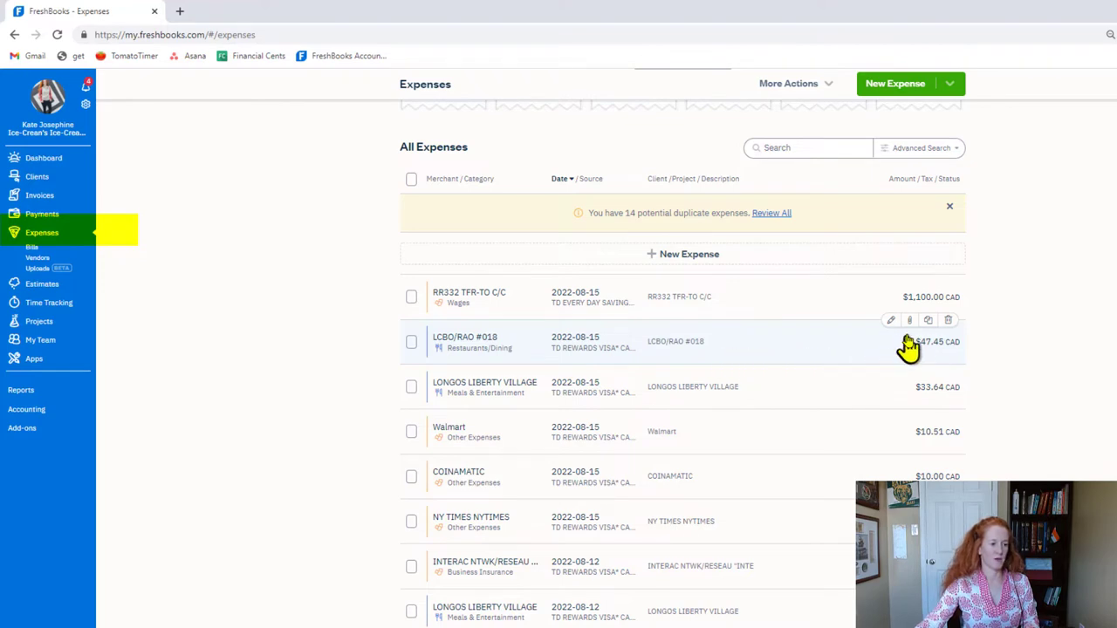
mouse_move(910, 321)
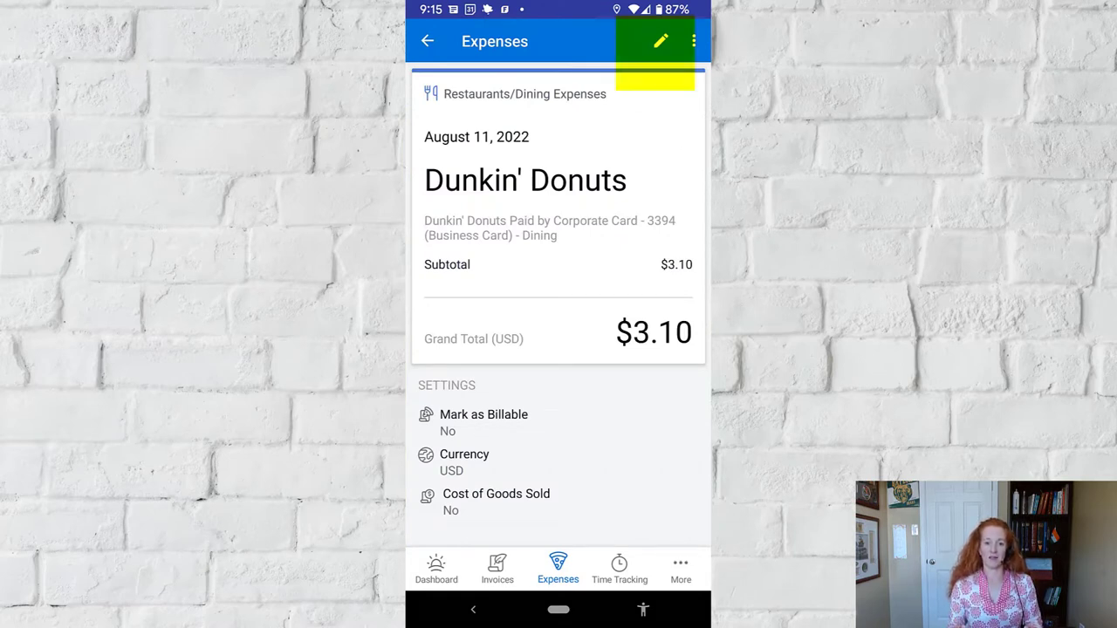
Open the Dunkin' Donuts expense and enter its Edit Expense screen
click(658, 42)
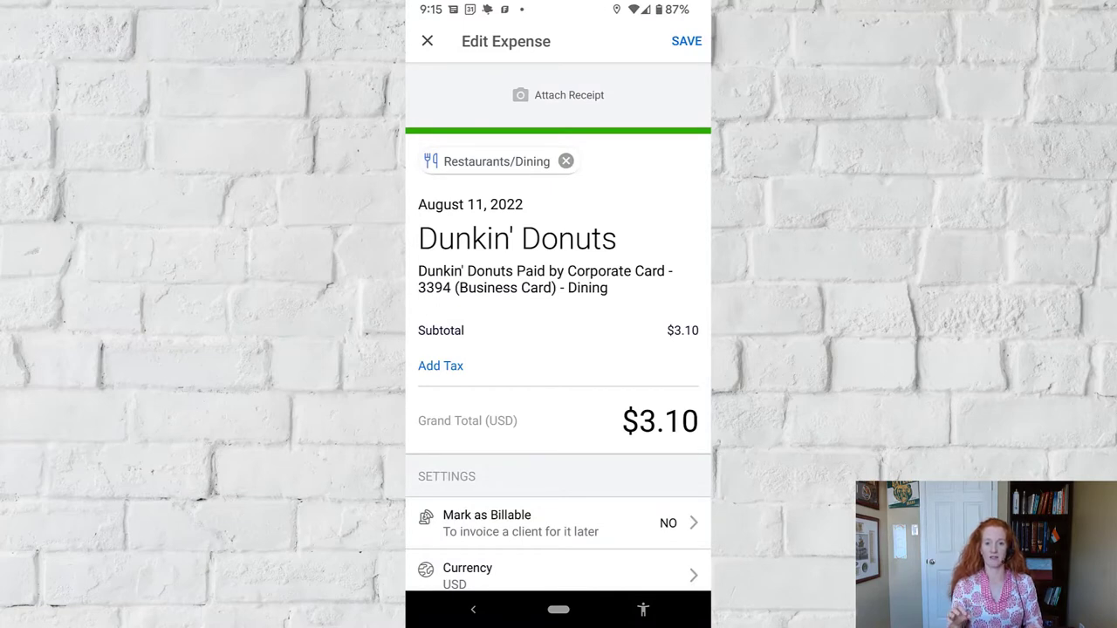
click(559, 94)
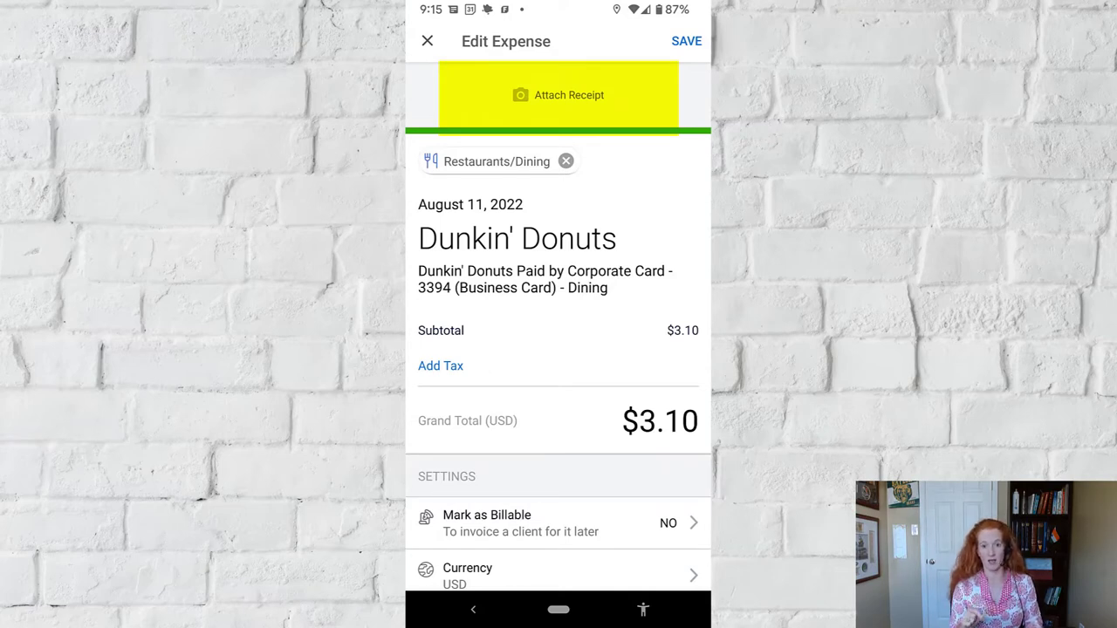
Choose Attach Receipt to get the take-photo or gallery options
click(559, 94)
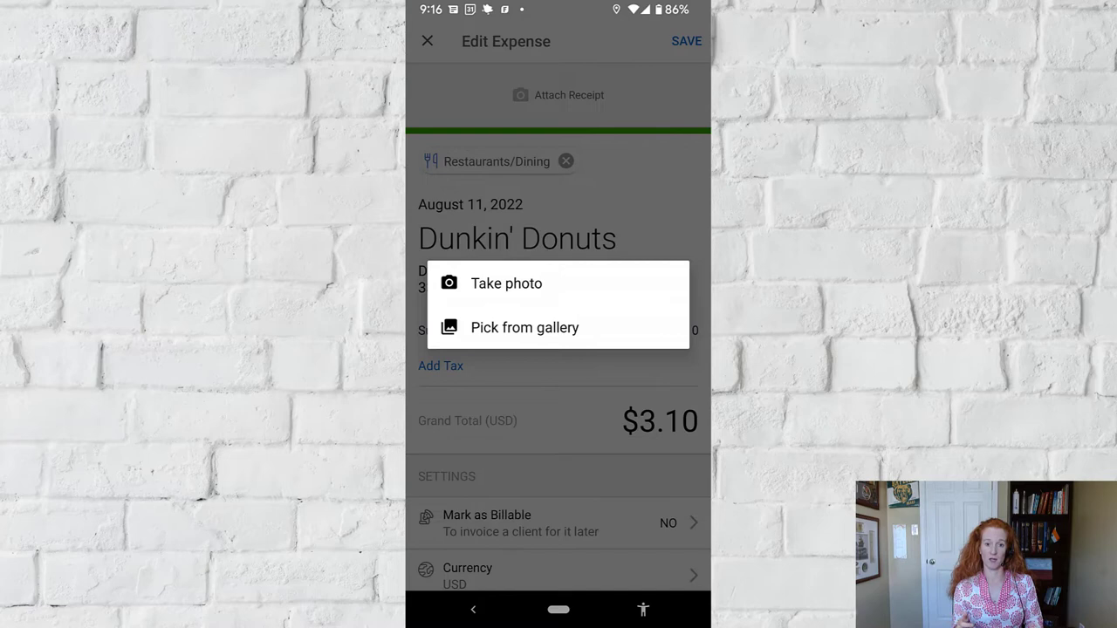
Photograph the receipt and save the Dunkin' Donuts expense with it attached
click(523, 328)
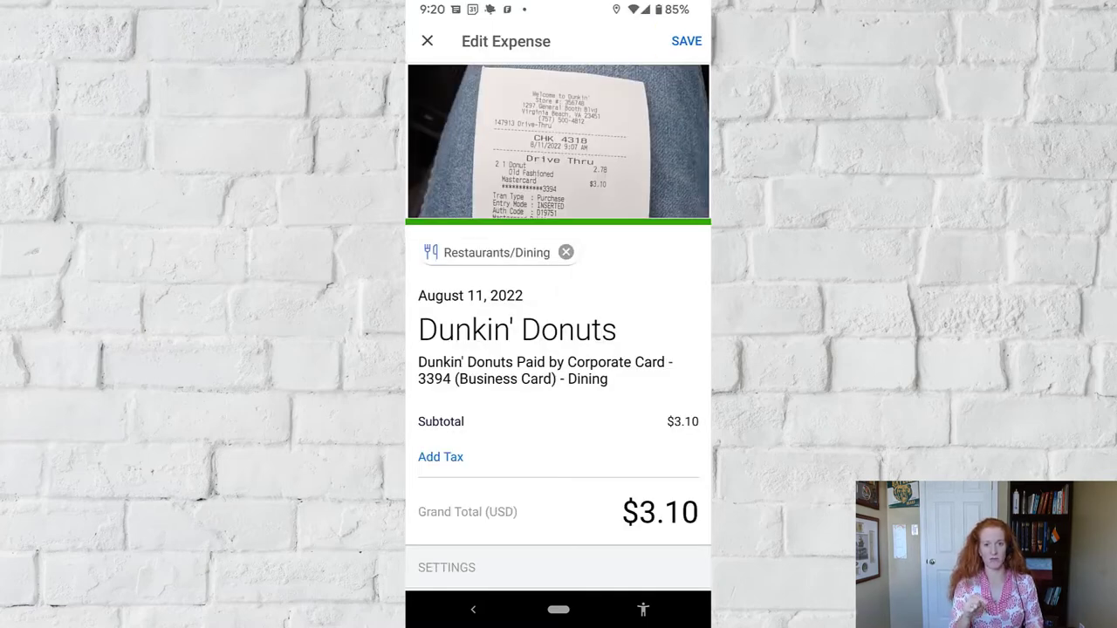
click(688, 42)
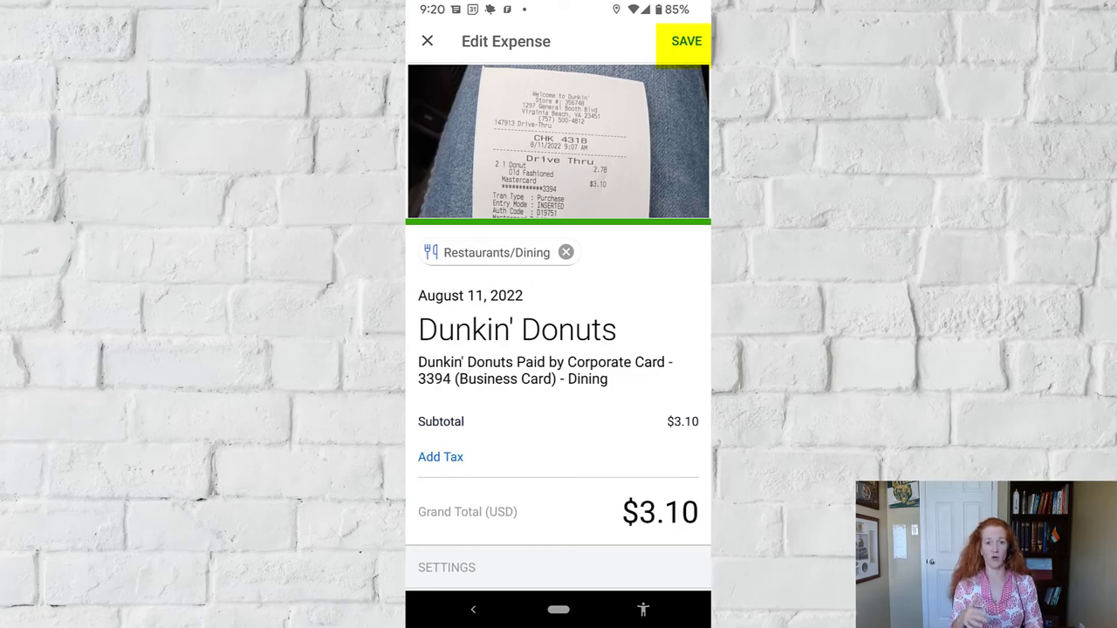
click(687, 41)
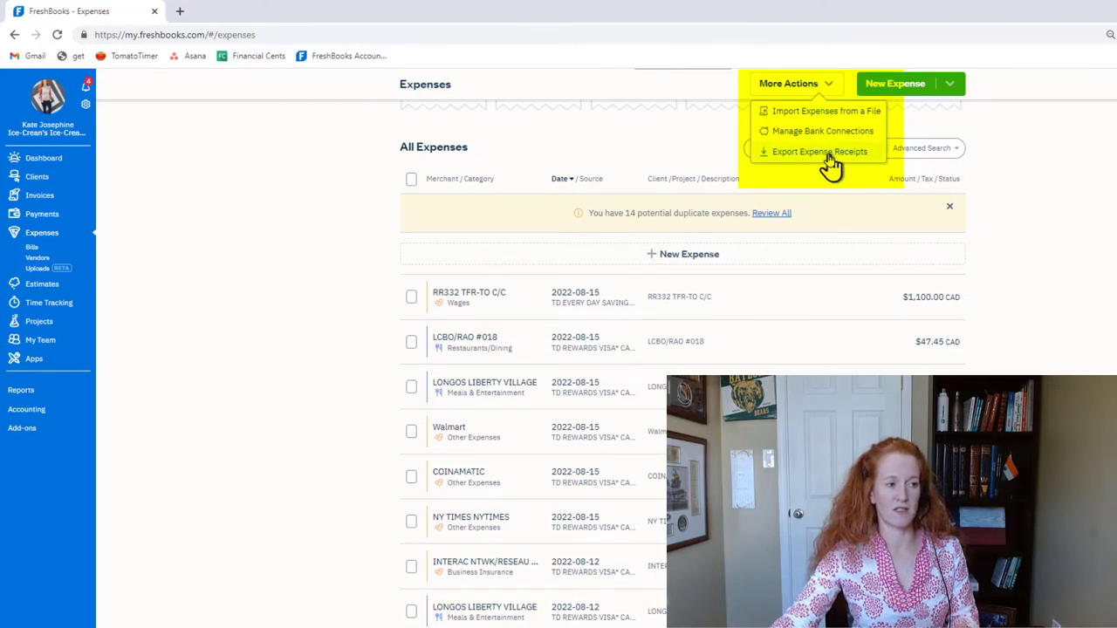
Open Export Expense Receipts and reveal its date range choices (month, quarter, custom)
click(820, 150)
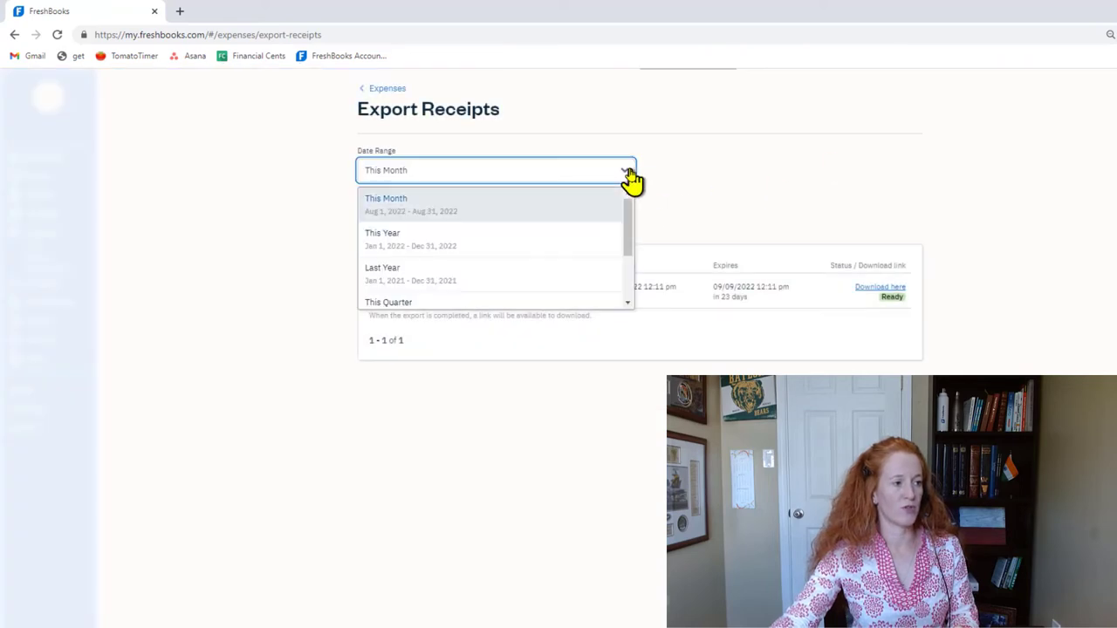
mouse_move(629, 190)
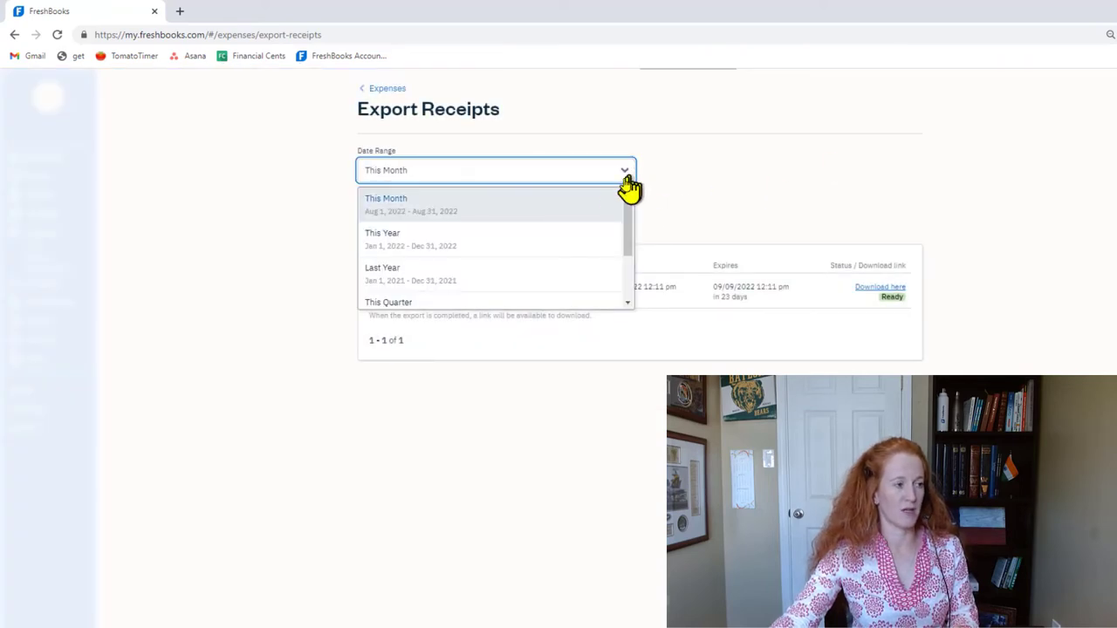
scroll(down, 3)
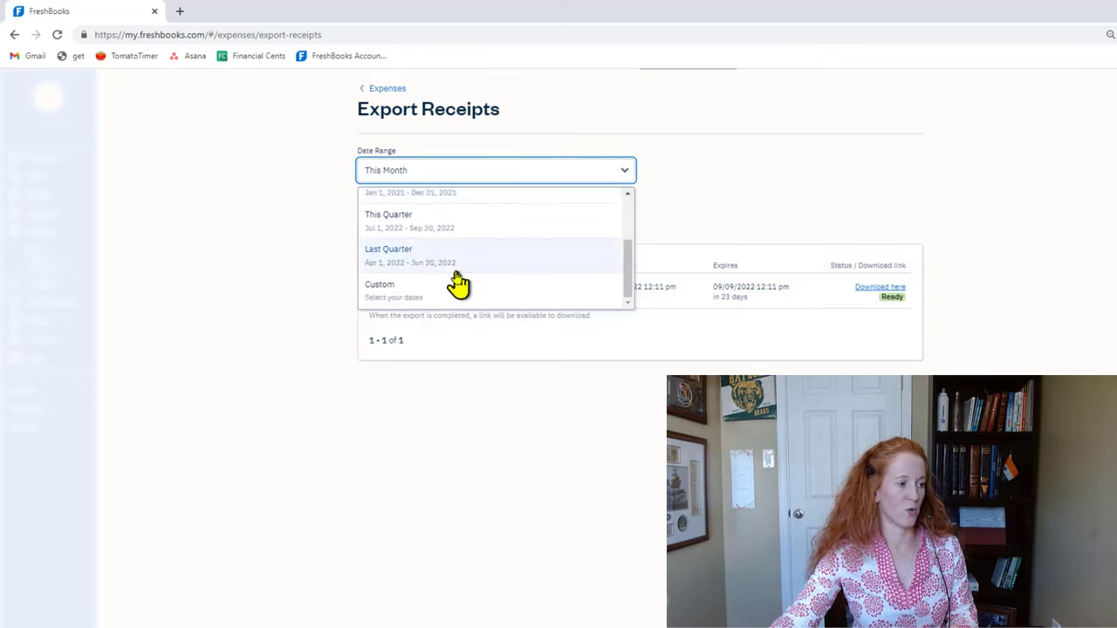
mouse_move(418, 305)
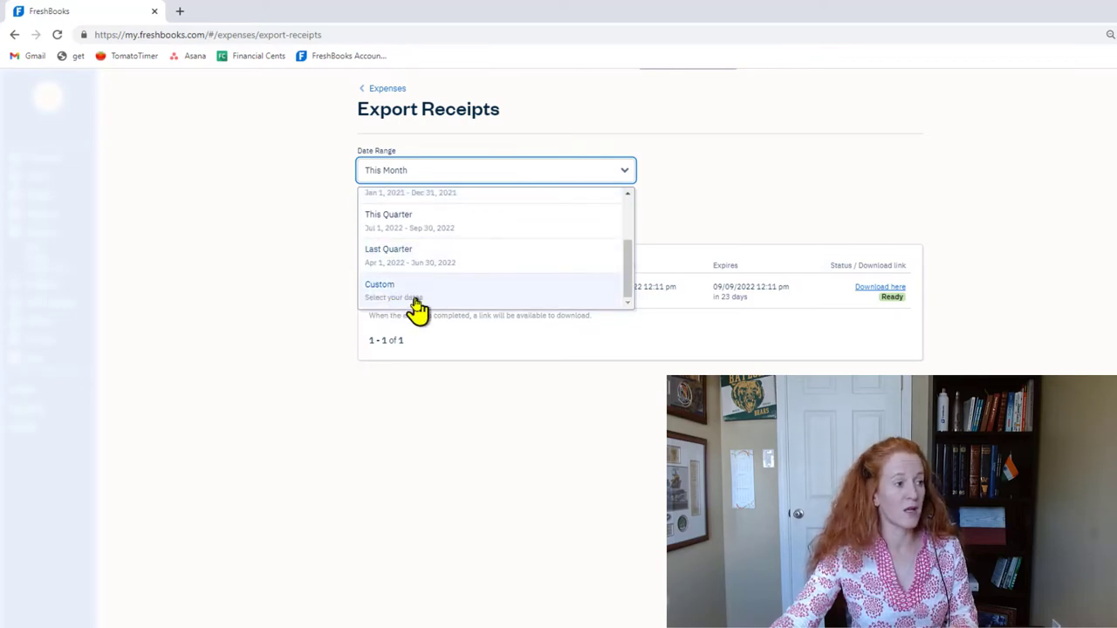
mouse_move(468, 279)
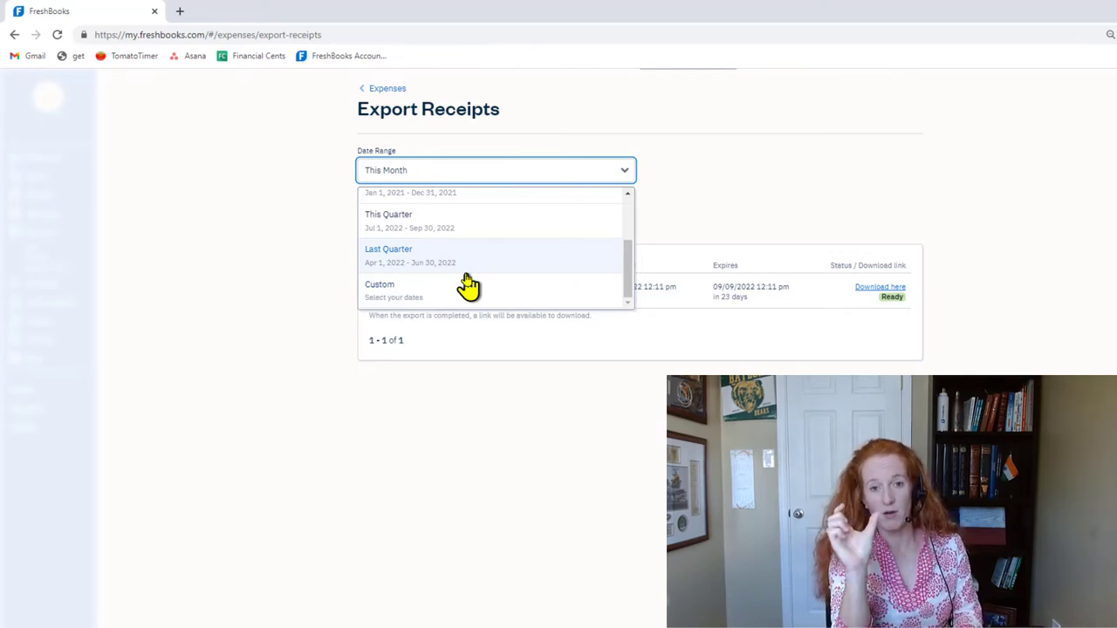
mouse_move(465, 286)
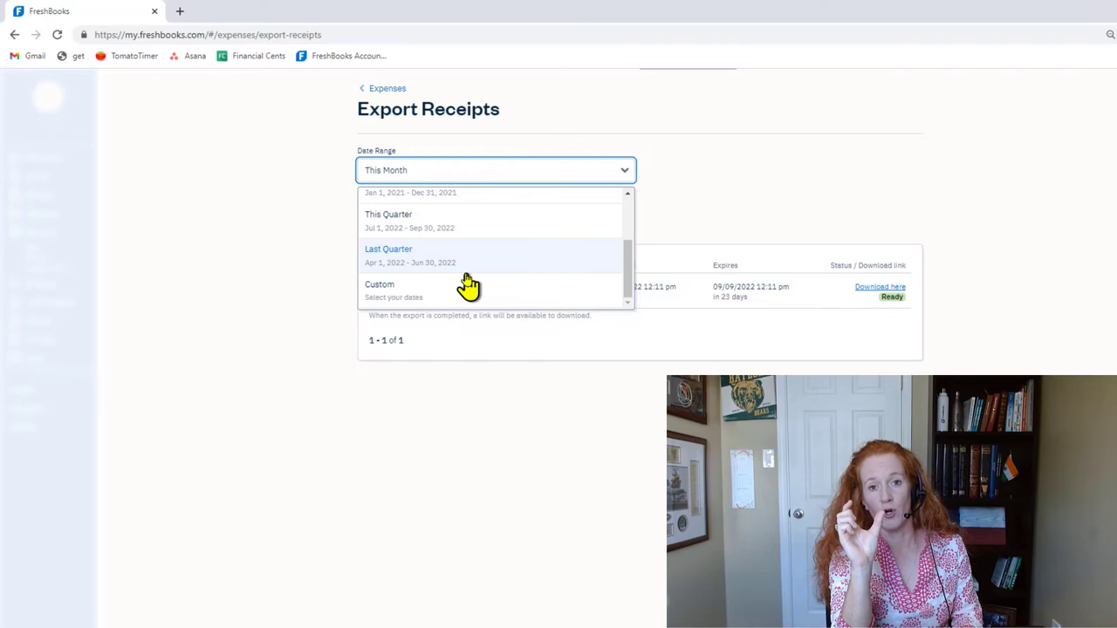